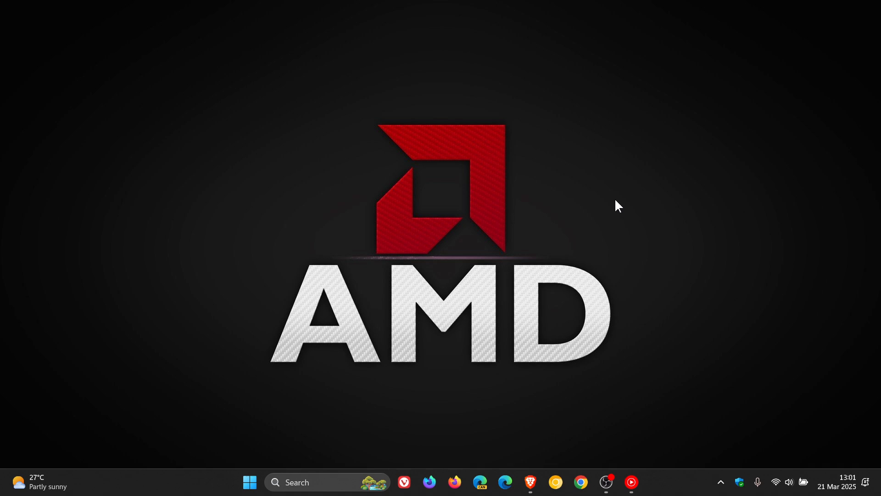
mouse_move(550, 352)
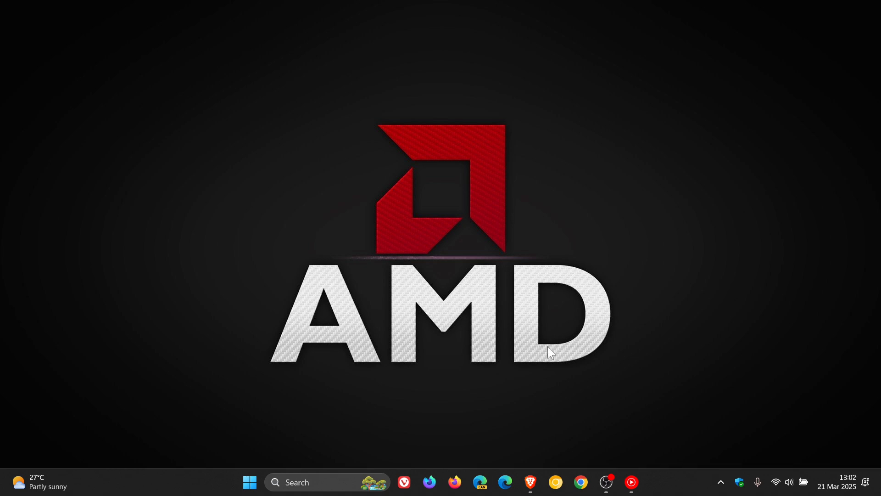
Step: Bring the Brave window with the Adrenalin 25.3.2 release notes to the foreground
click(529, 481)
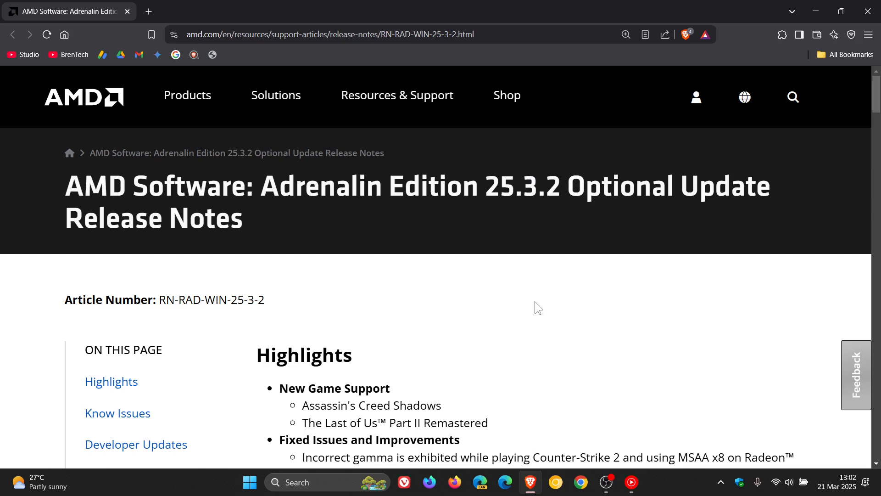
mouse_move(433, 233)
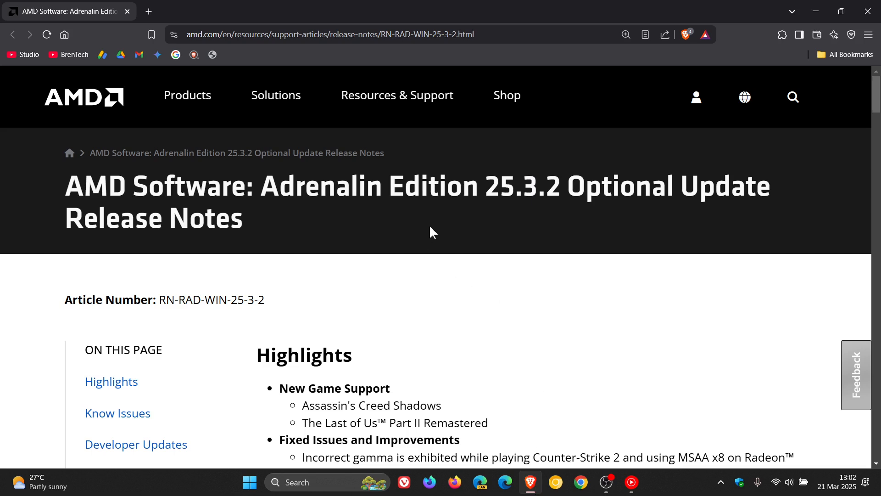
mouse_move(533, 238)
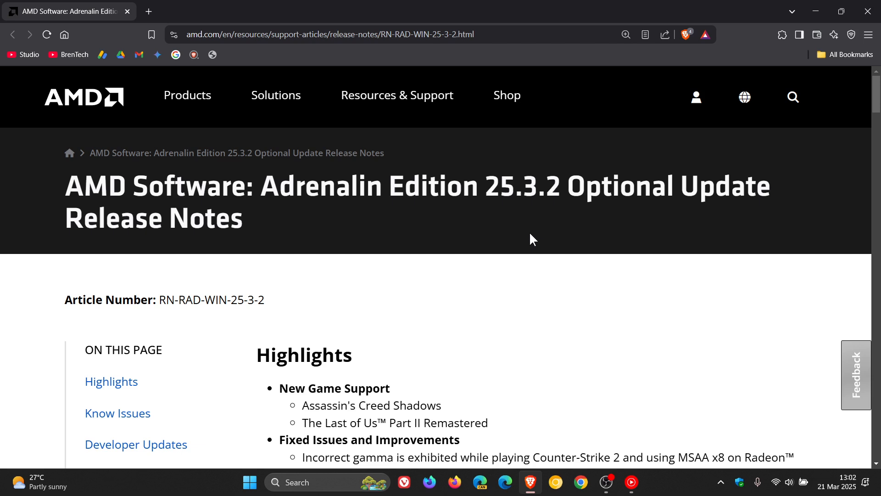
mouse_move(565, 279)
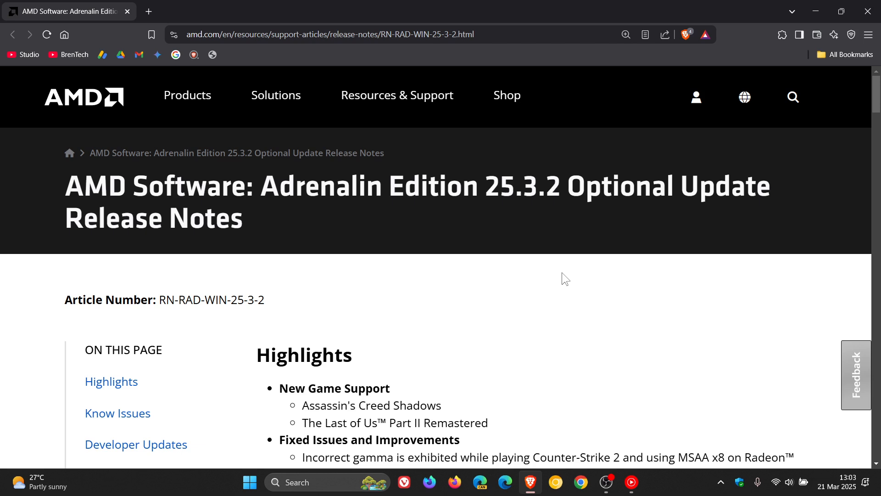
Step: Scroll to Fixed Issues and Improvements showing the Windows Update overwriting RX 9000 drivers fix
scroll(down, 3)
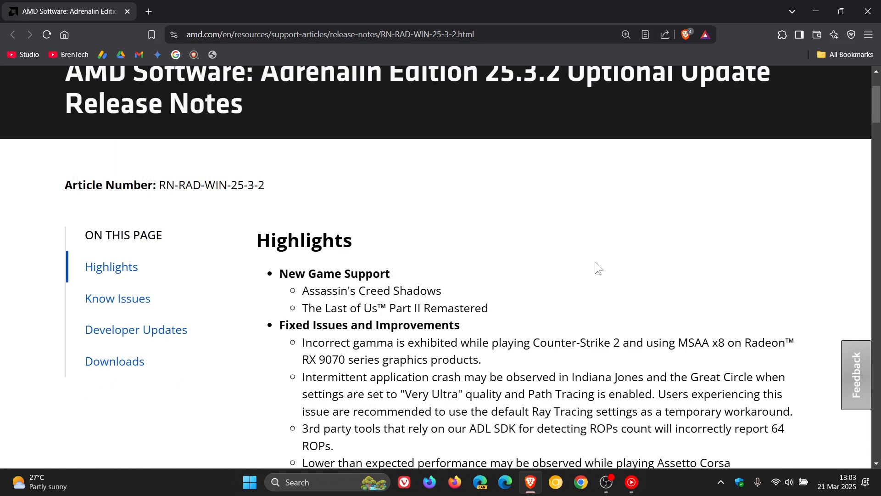
mouse_move(422, 262)
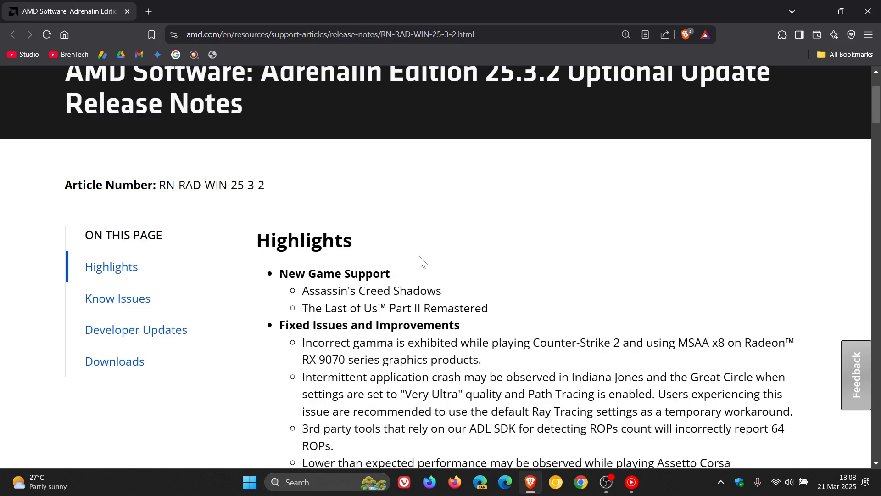
mouse_move(588, 298)
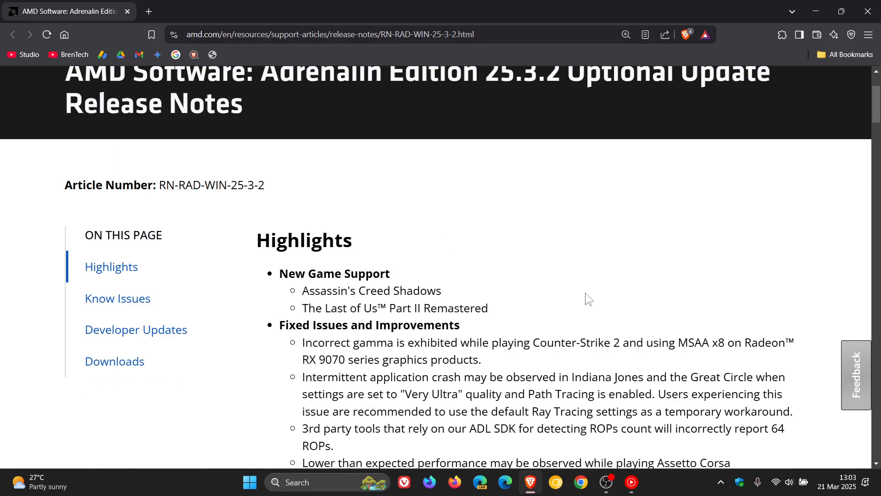
mouse_move(594, 259)
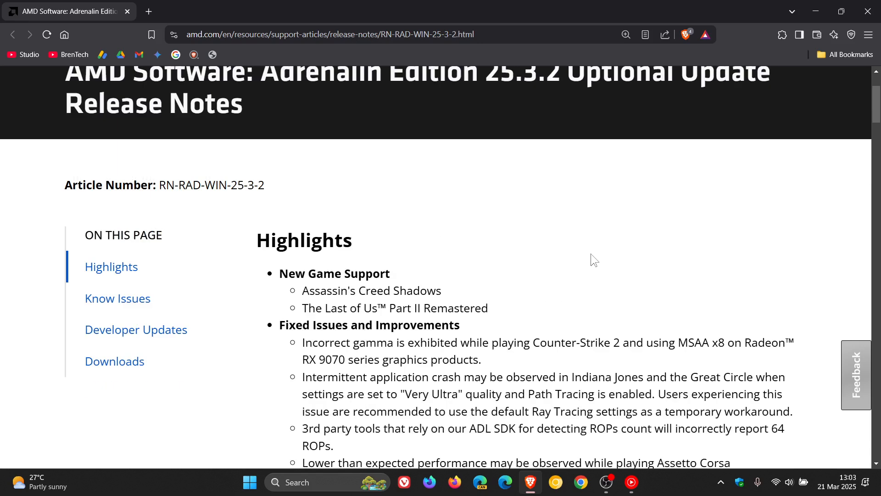
scroll(down, 3)
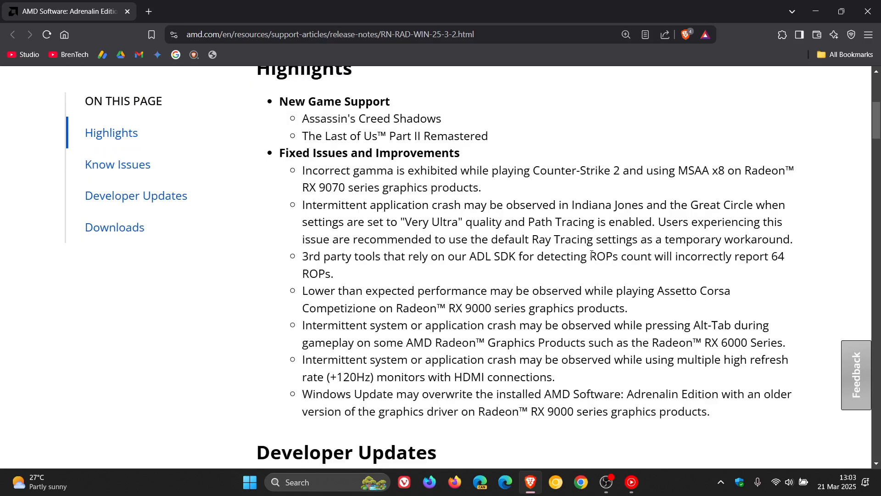
scroll(down, 3)
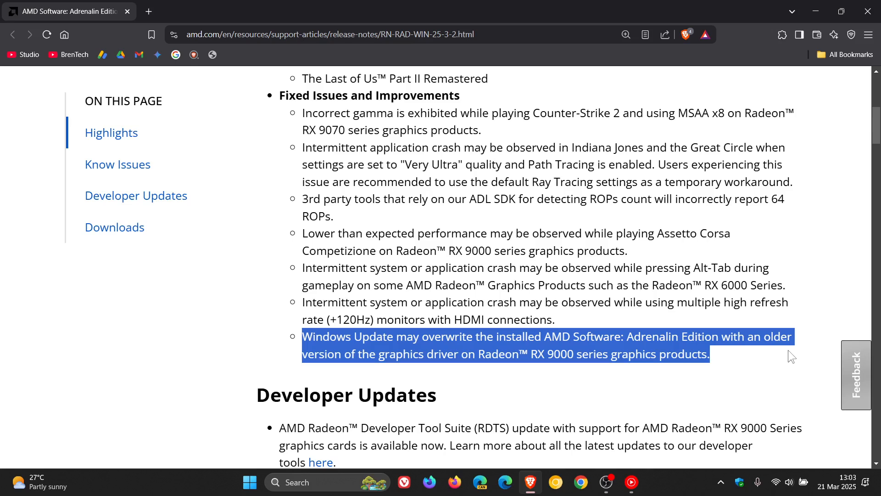
mouse_move(766, 373)
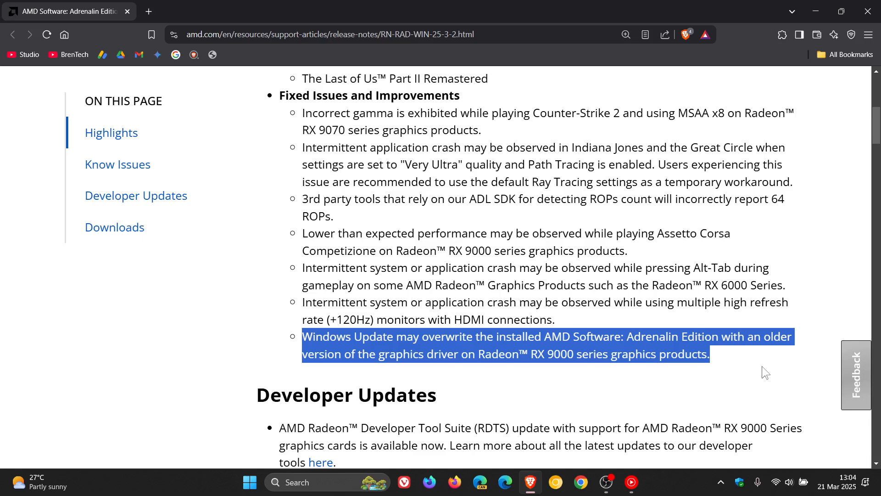
Step: Scroll past Developer Updates and Known Issues to the 25.3.2 Windows 10/11 driver download link
scroll(down, 3)
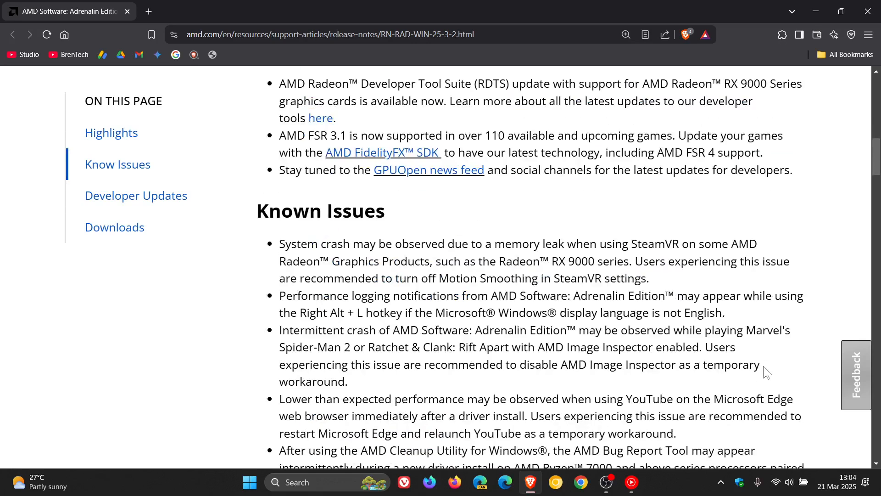
scroll(down, 3)
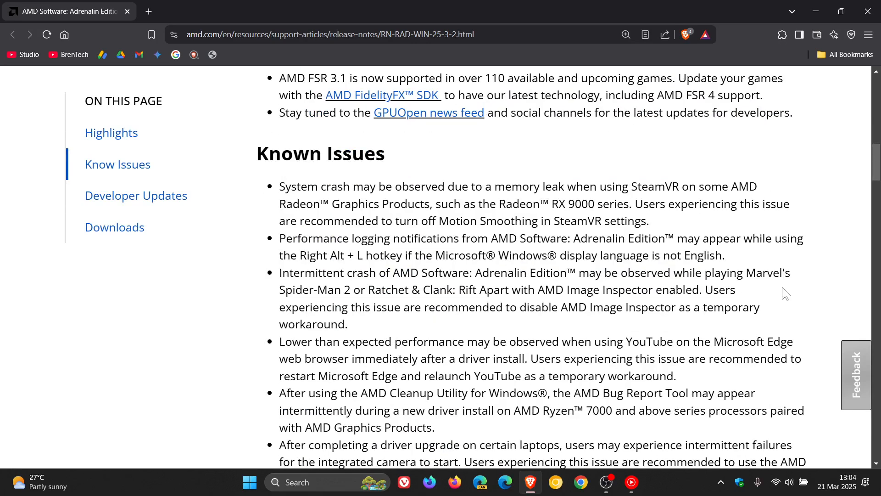
scroll(down, 3)
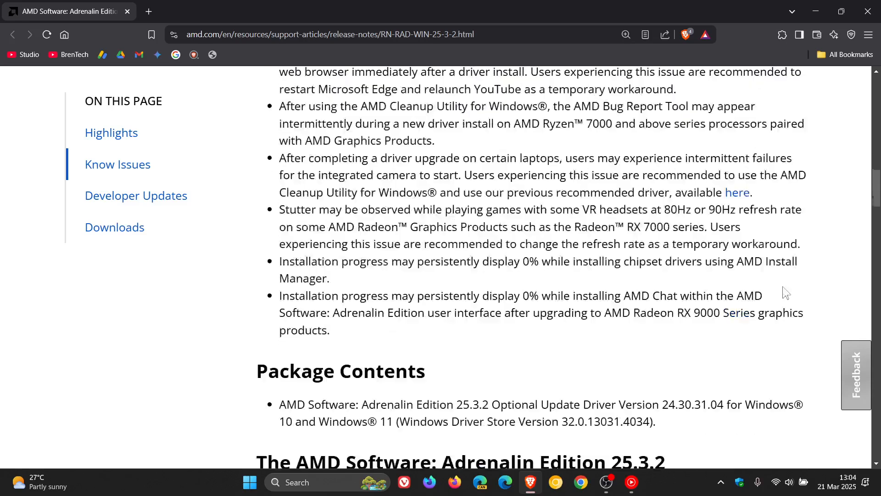
scroll(down, 3)
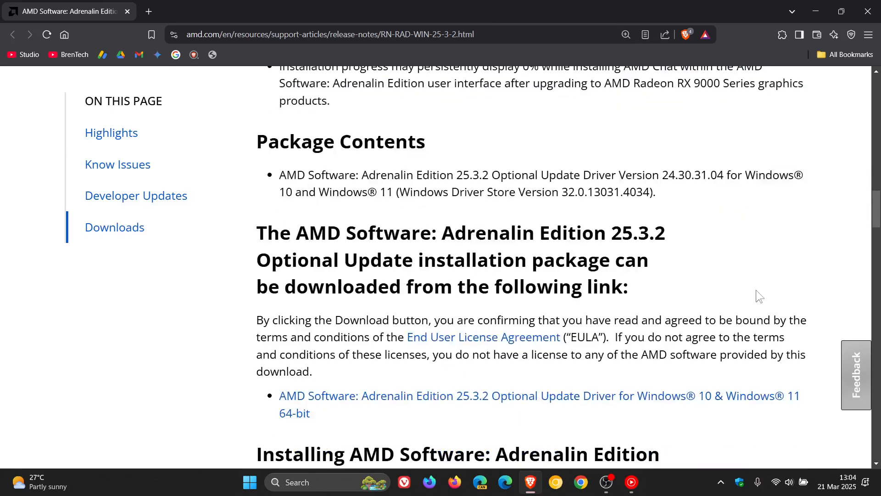
scroll(down, 3)
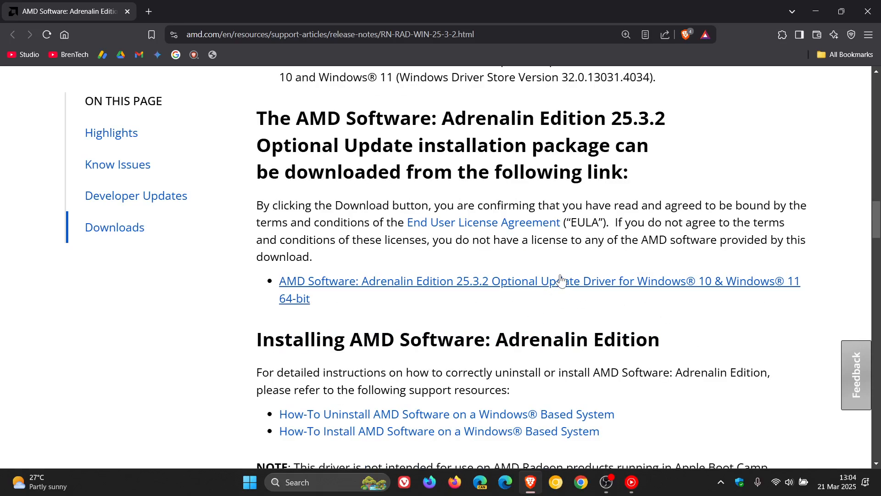
mouse_move(562, 281)
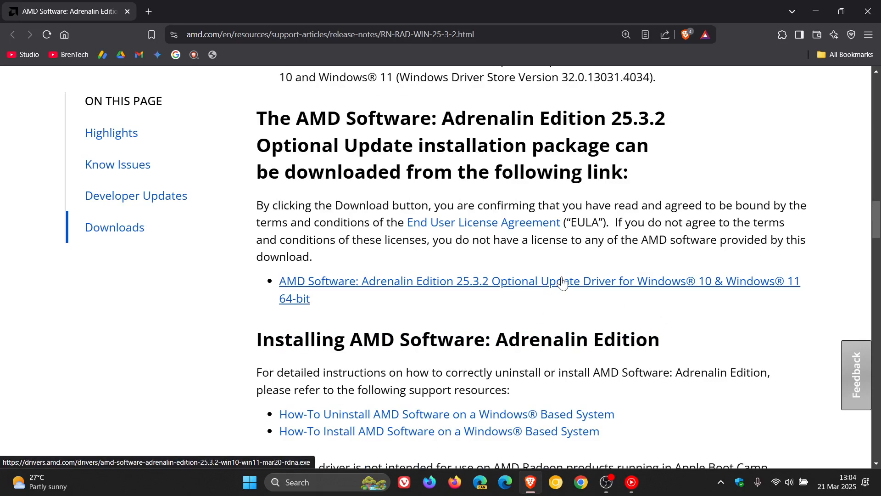
mouse_move(721, 313)
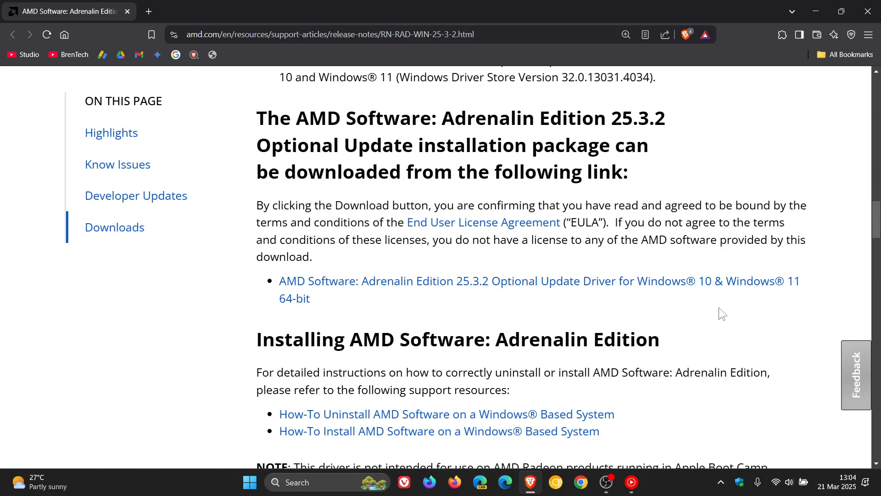
Step: Scroll back up to the Highlights section at the top of the release notes
scroll(up, 3)
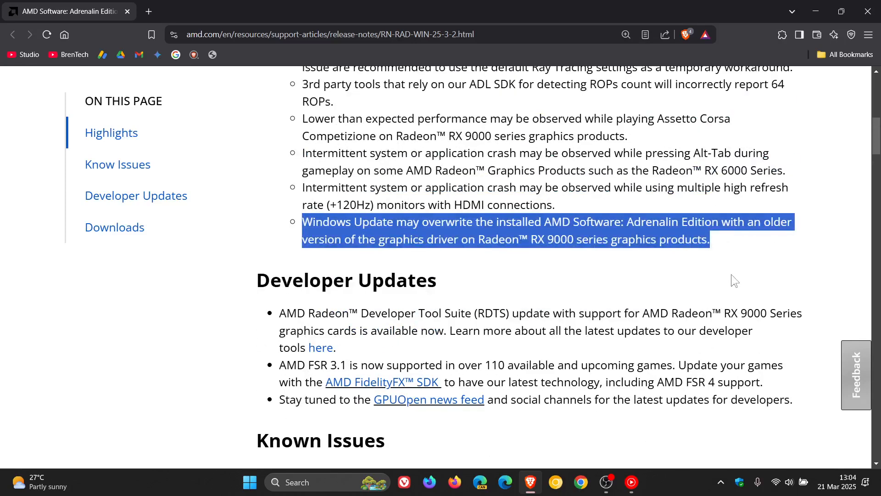
mouse_move(543, 240)
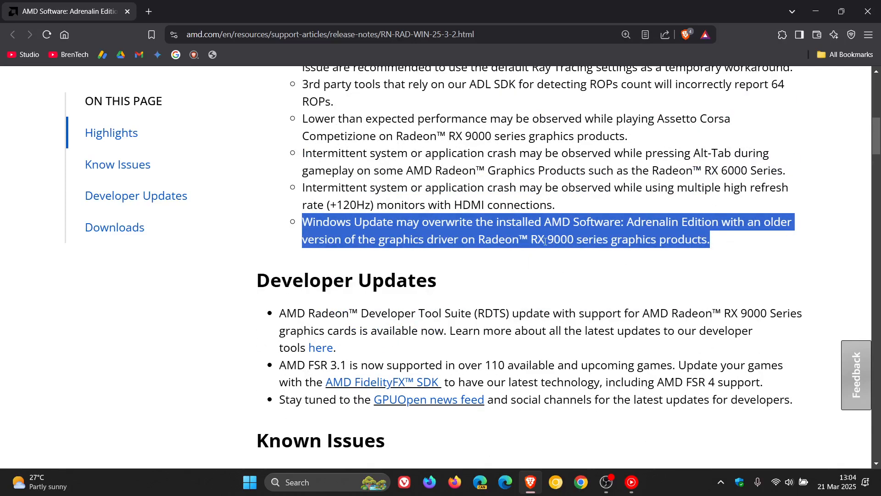
scroll(up, 3)
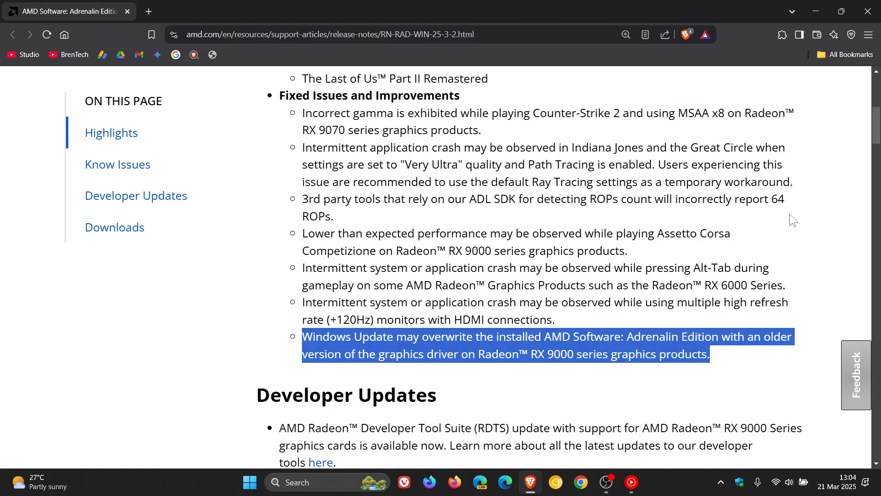
mouse_move(801, 236)
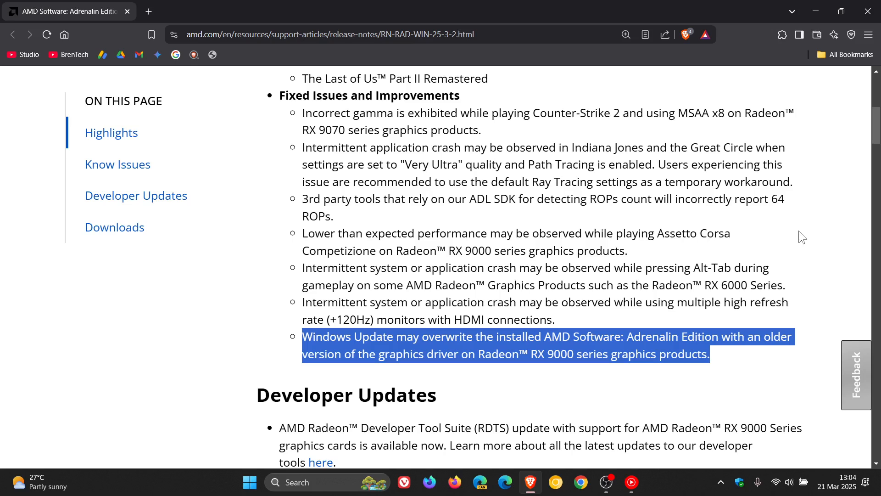
scroll(up, 3)
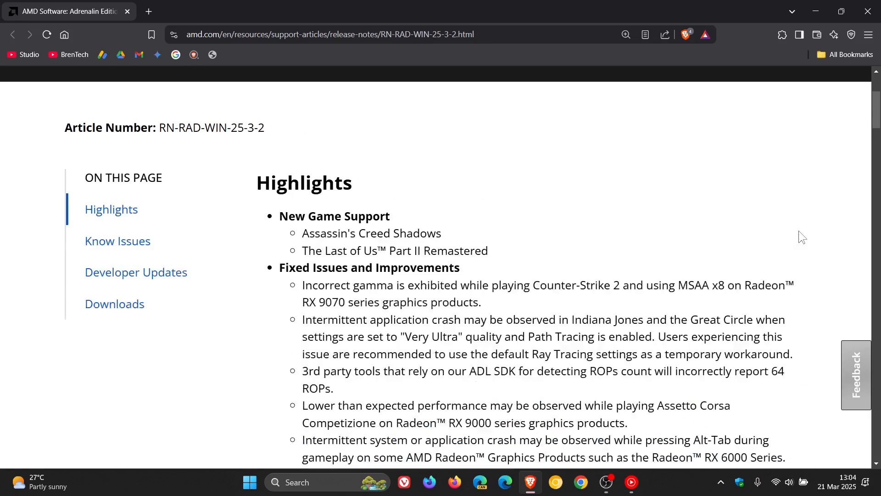
mouse_move(782, 229)
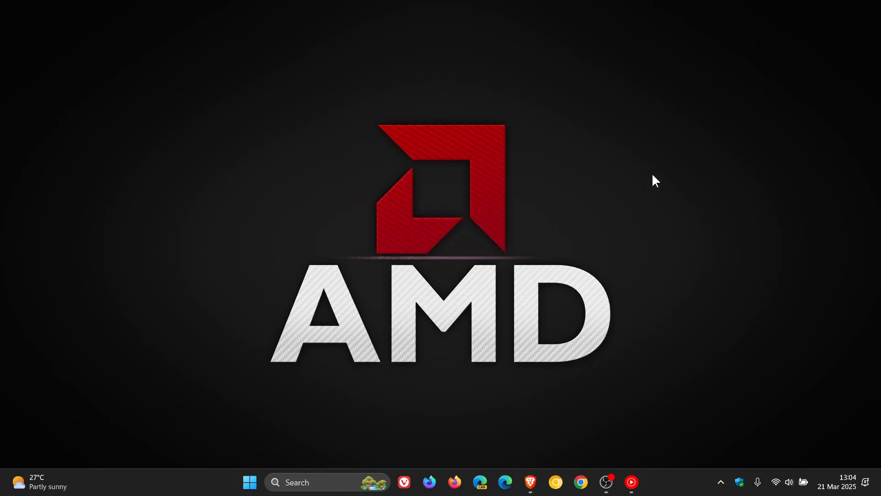
mouse_move(642, 174)
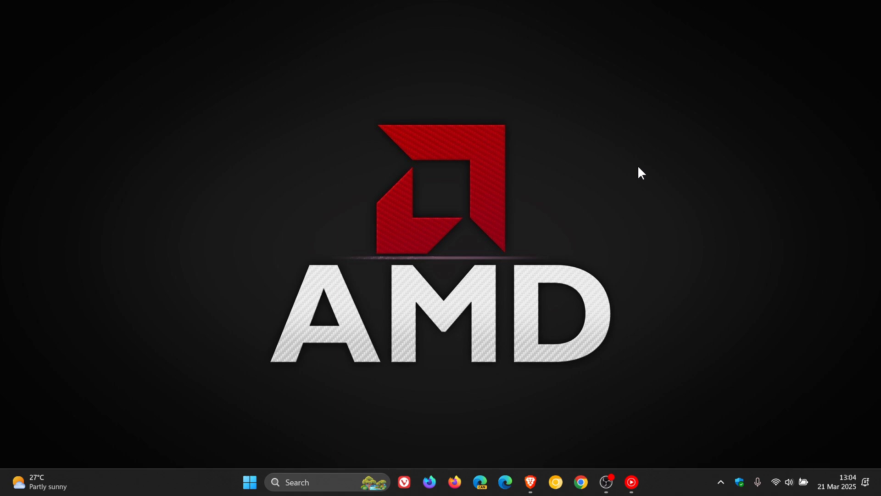